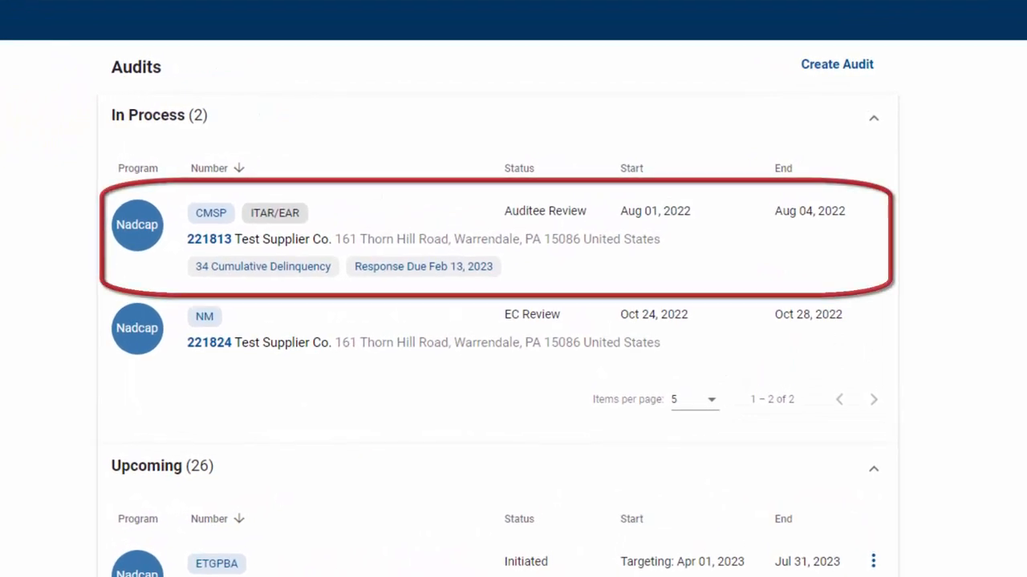
pyautogui.moveTo(297, 244)
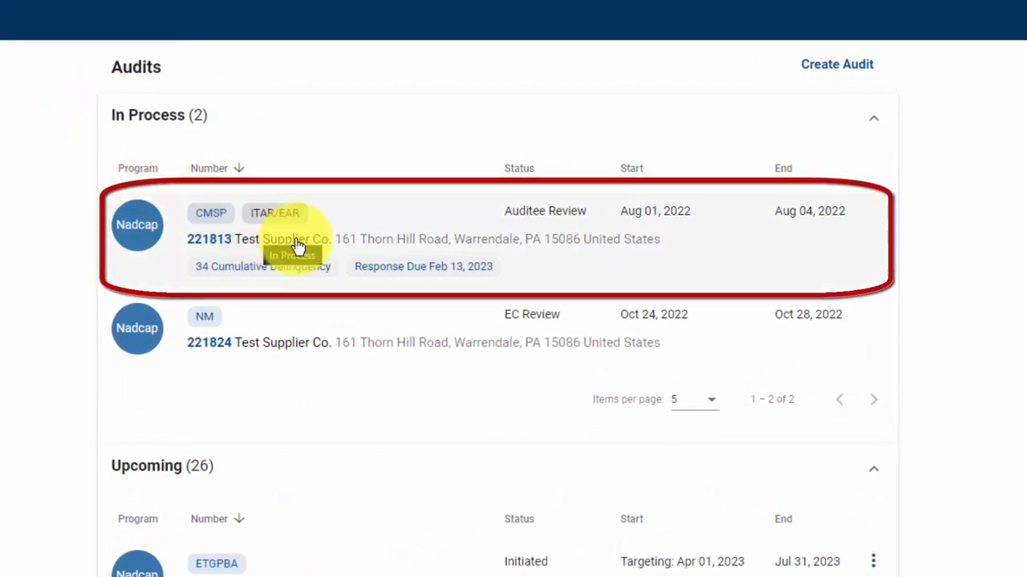
# Open in-process audit 221813 for Test Supplier Co. from the Audits list.
pyautogui.click(296, 239)
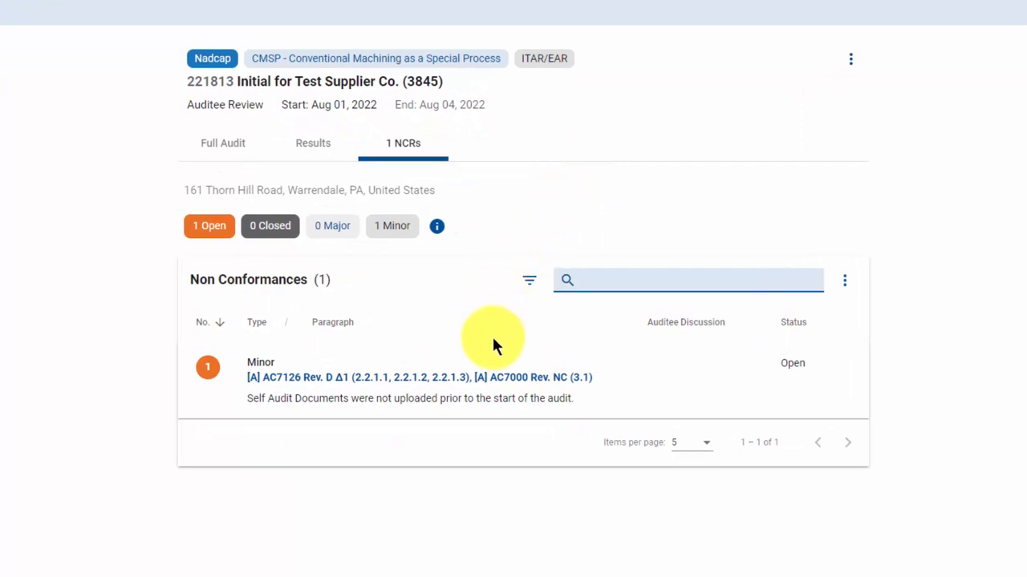
pyautogui.moveTo(469, 449)
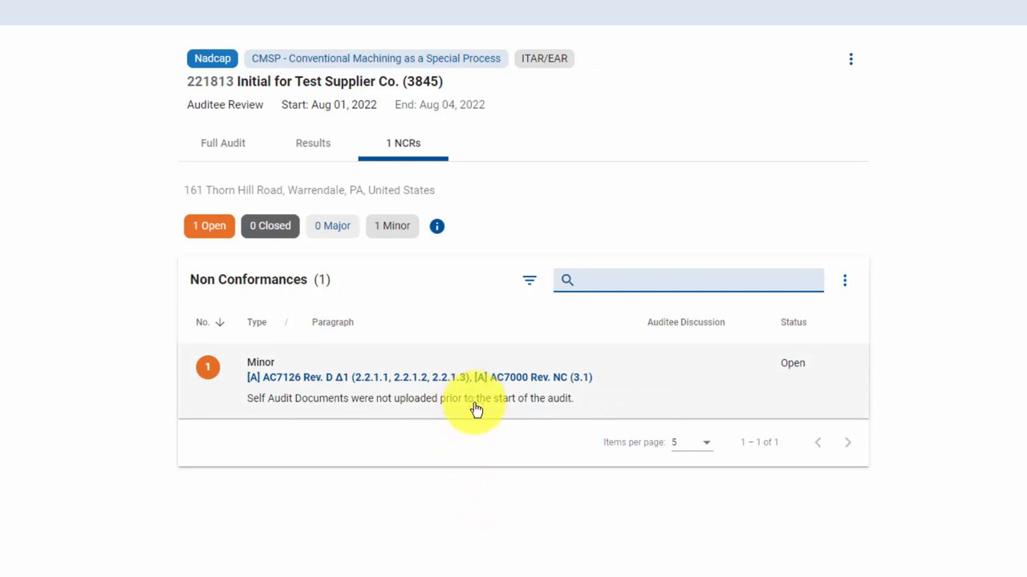
pyautogui.click(687, 280)
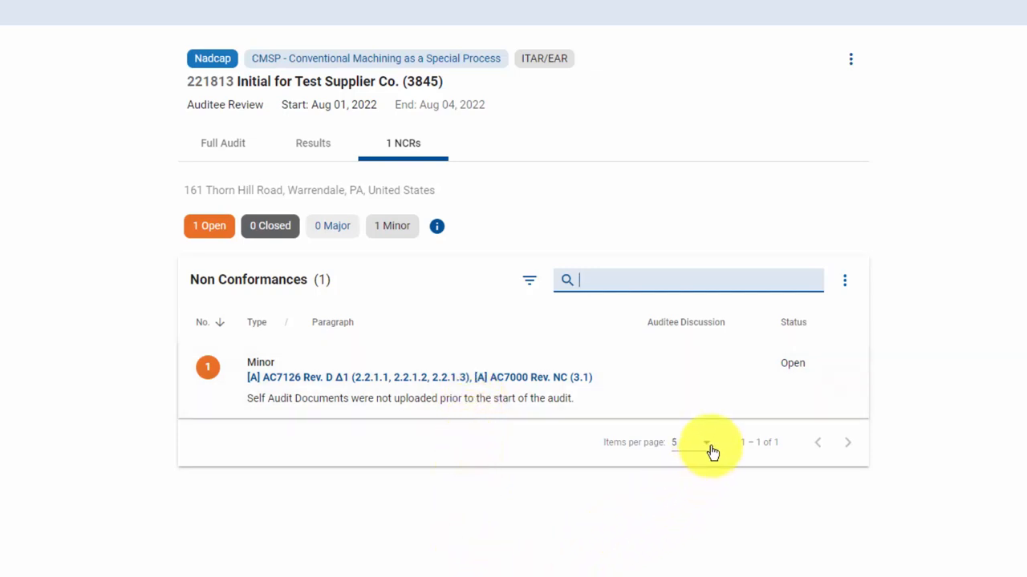
pyautogui.click(686, 442)
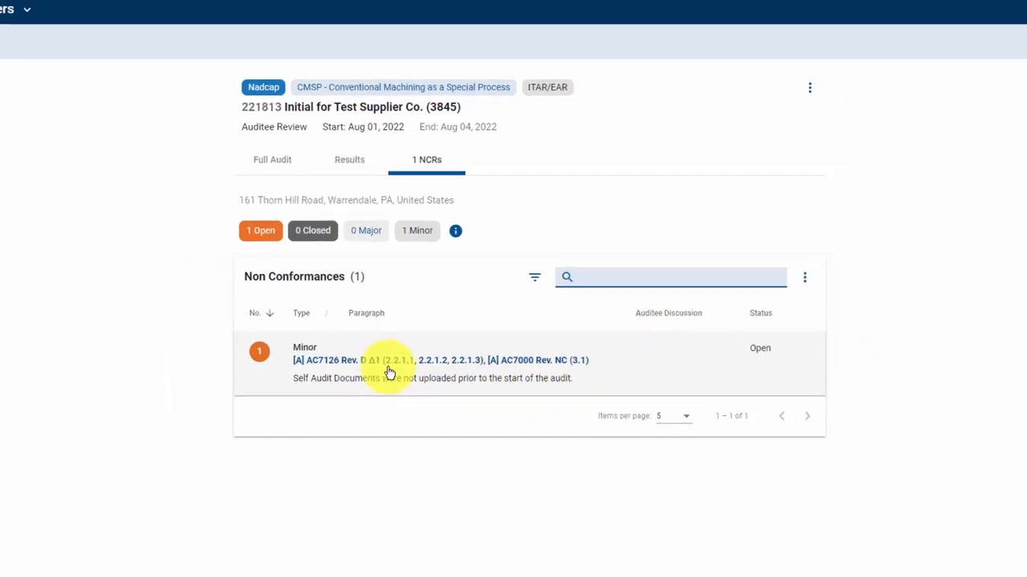
# Open minor NCR #1 on missing self audit documents to view its Auditee Discussion.
pyautogui.click(385, 361)
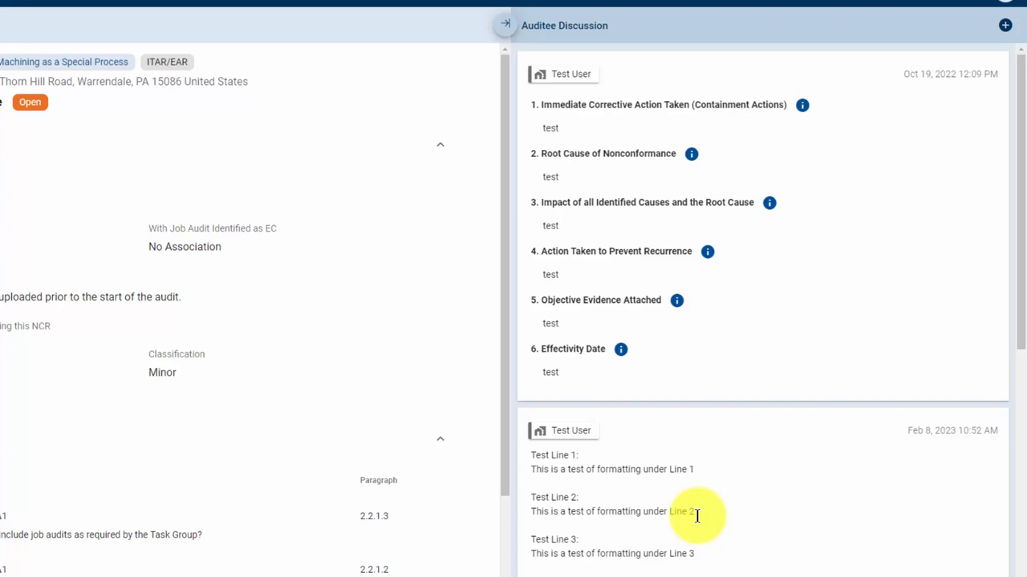
pyautogui.moveTo(873, 397)
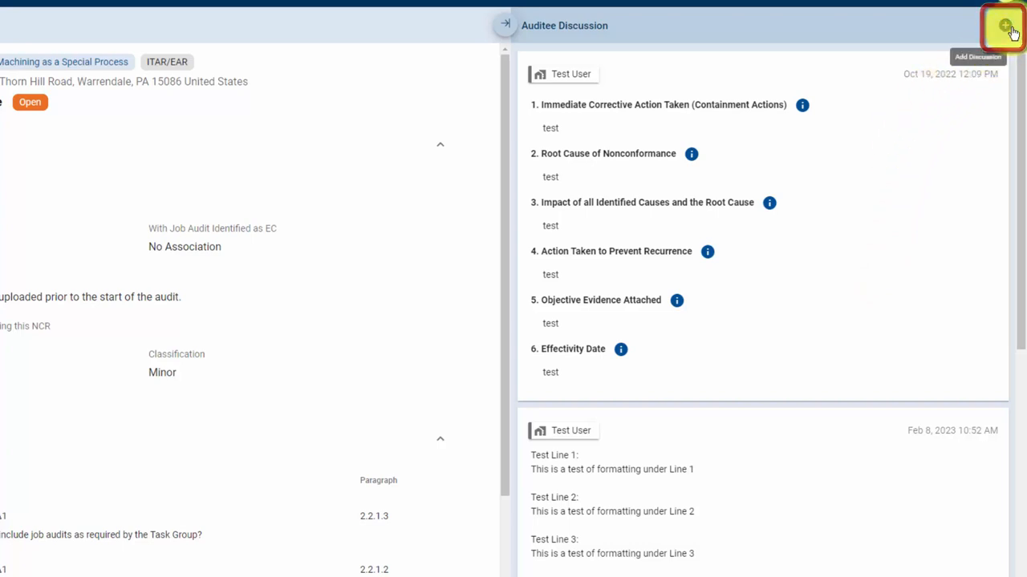
# Add a new NCR response and place the cursor in the empty Auditee Response field.
pyautogui.click(1004, 26)
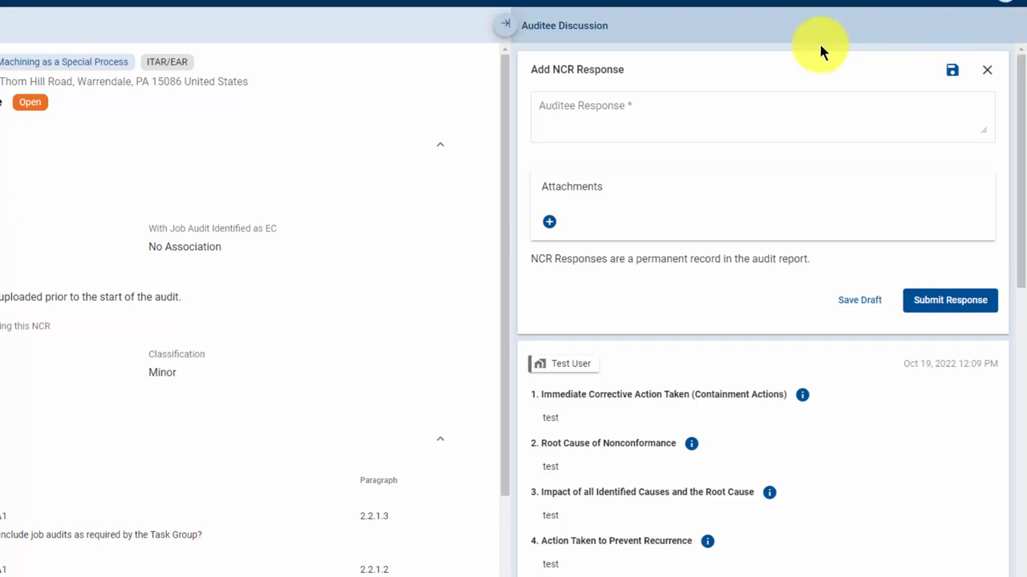
pyautogui.moveTo(674, 63)
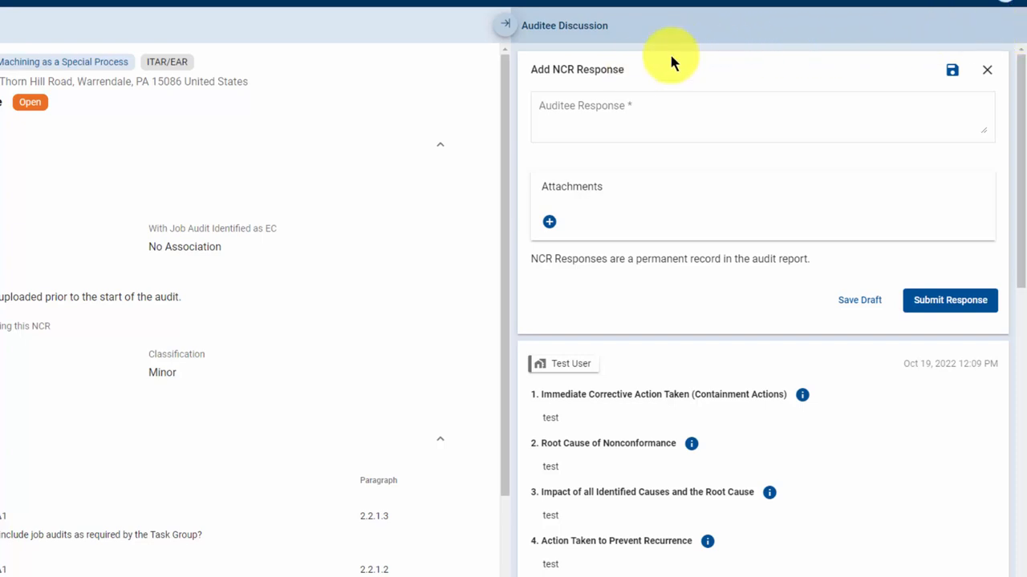
pyautogui.moveTo(637, 74)
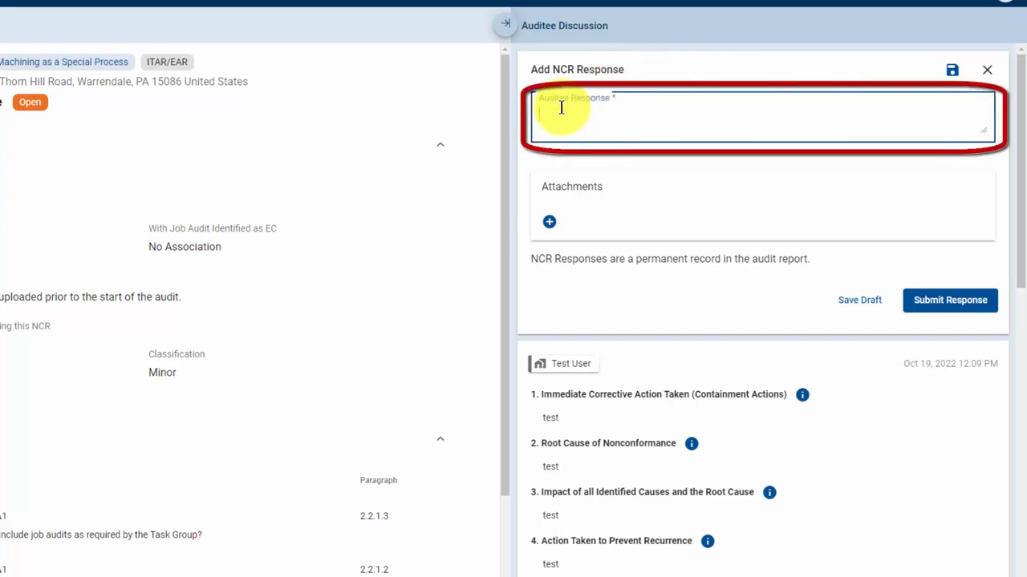
pyautogui.click(562, 108)
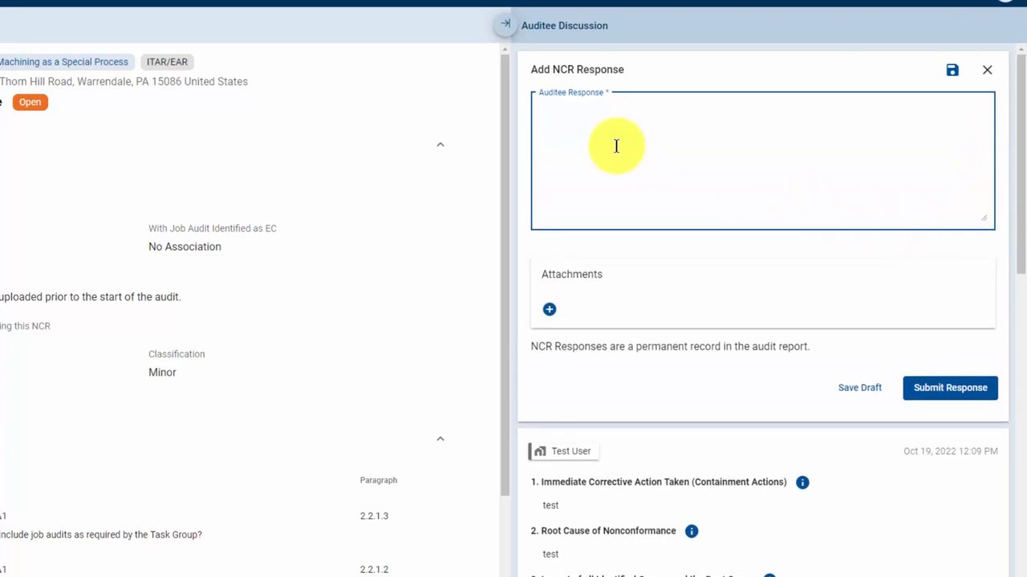
# Leave Auditee Response empty so the form shows 'Auditee Response is required'.
pyautogui.click(949, 388)
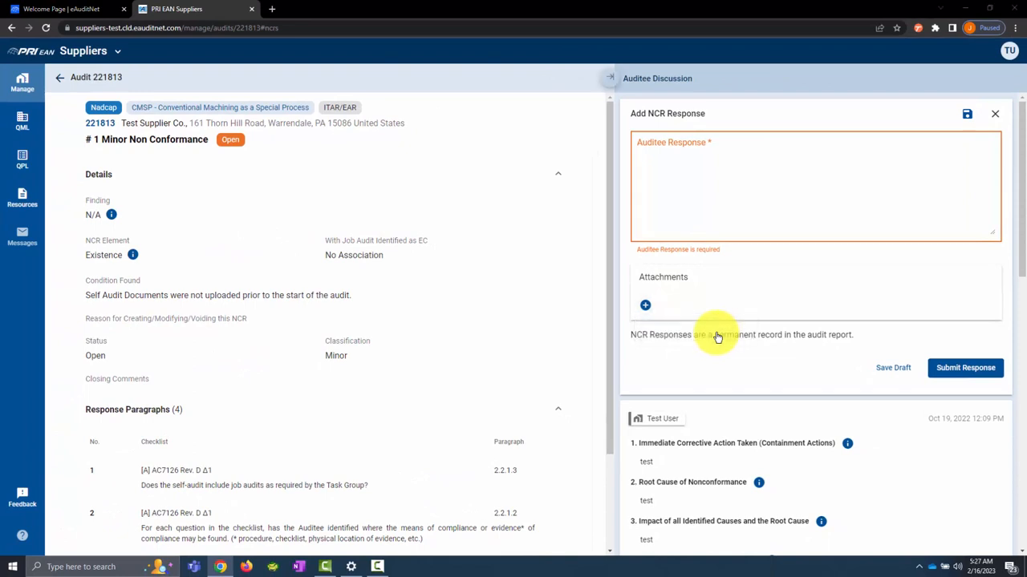
pyautogui.click(645, 305)
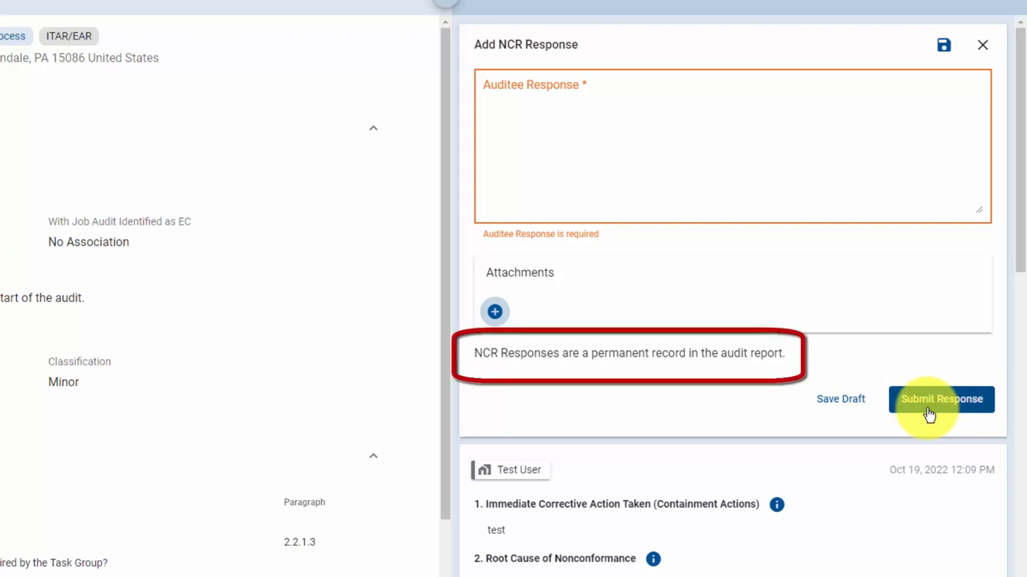
pyautogui.moveTo(858, 409)
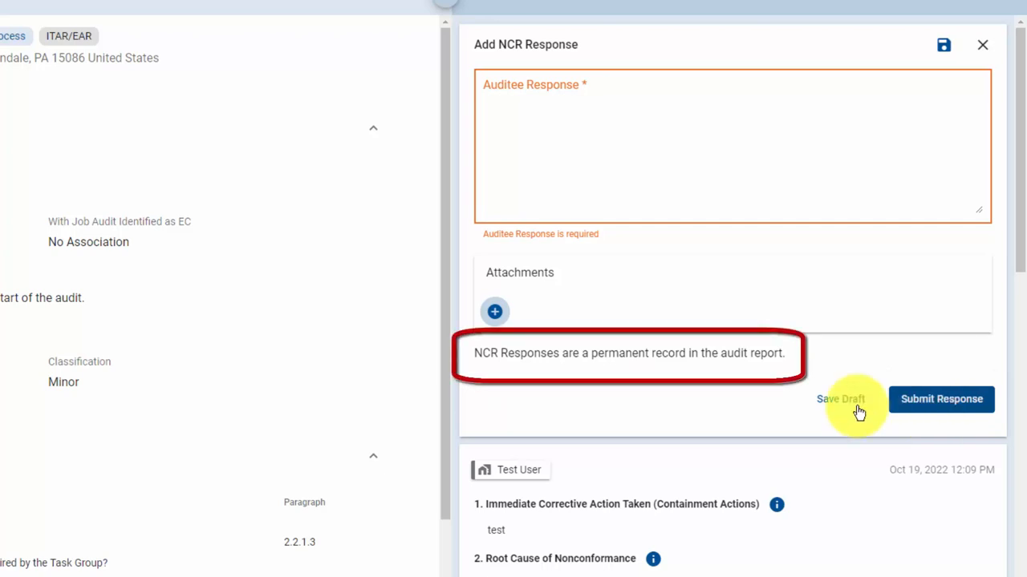
pyautogui.moveTo(682, 401)
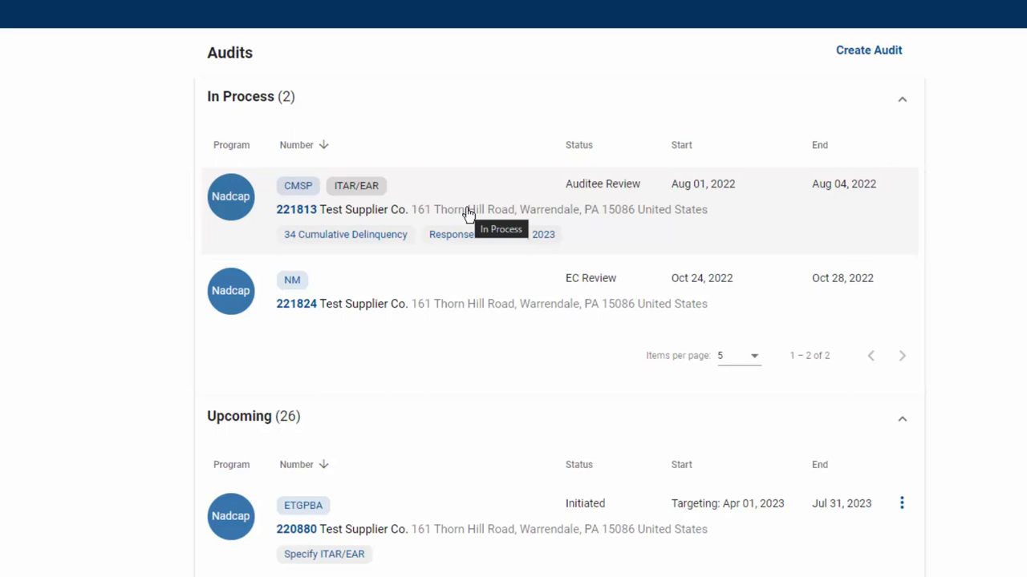
# Reopen audit 221813 from In Process to show its one open minor NCR.
pyautogui.click(296, 210)
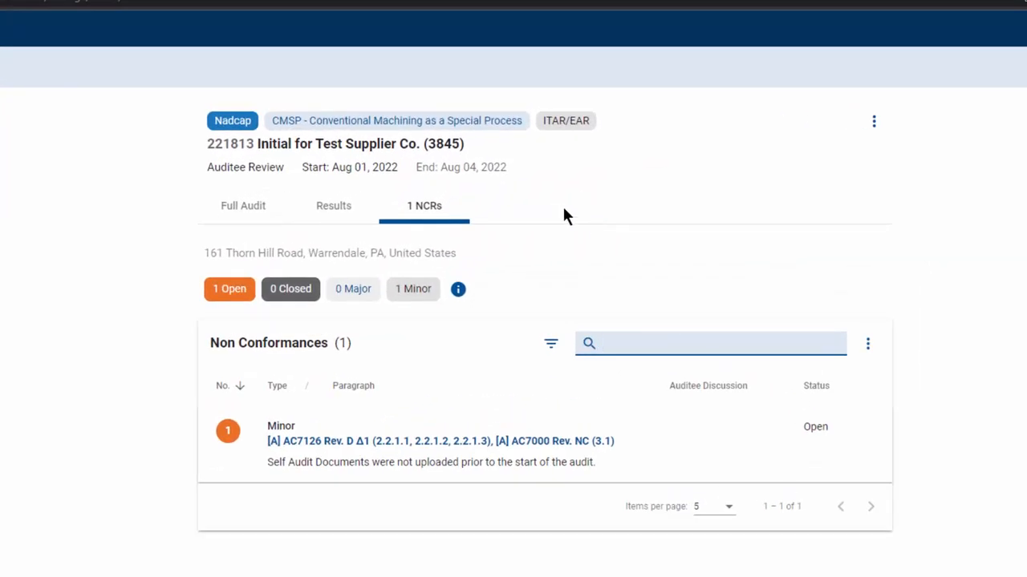
pyautogui.moveTo(441, 186)
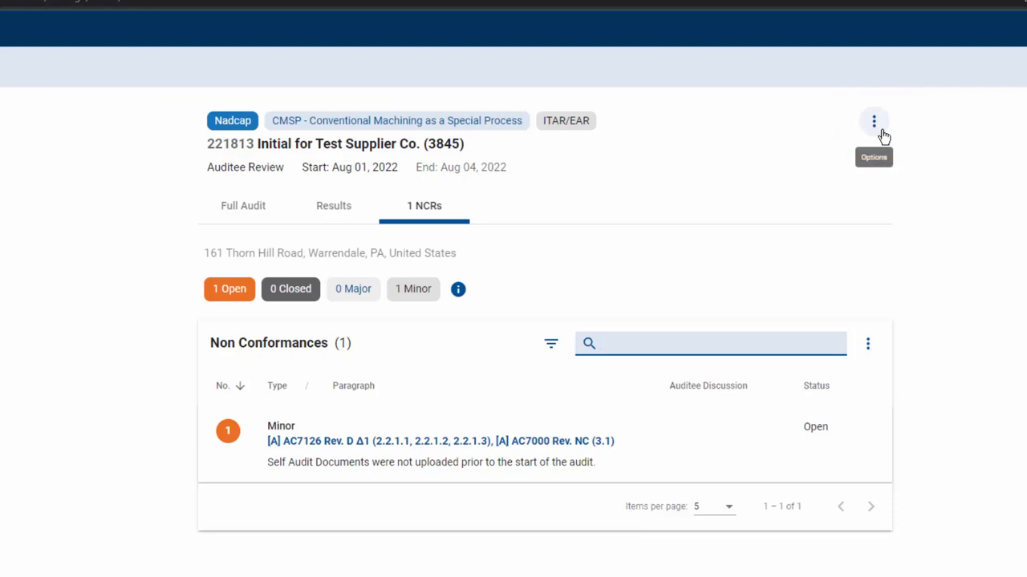
# Show audit 221813's options menu listing Send for SE Review.
pyautogui.click(873, 121)
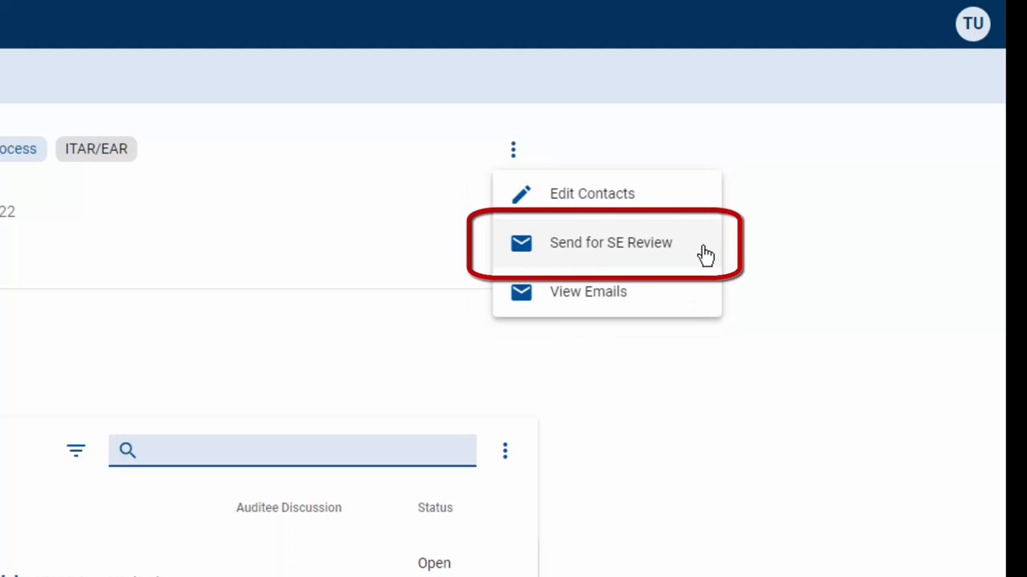
pyautogui.click(610, 243)
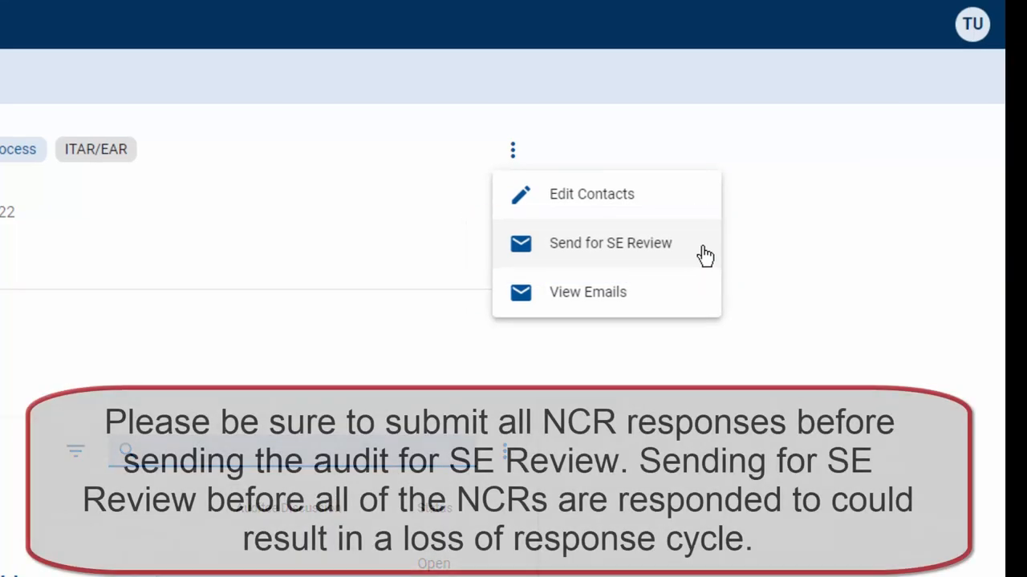